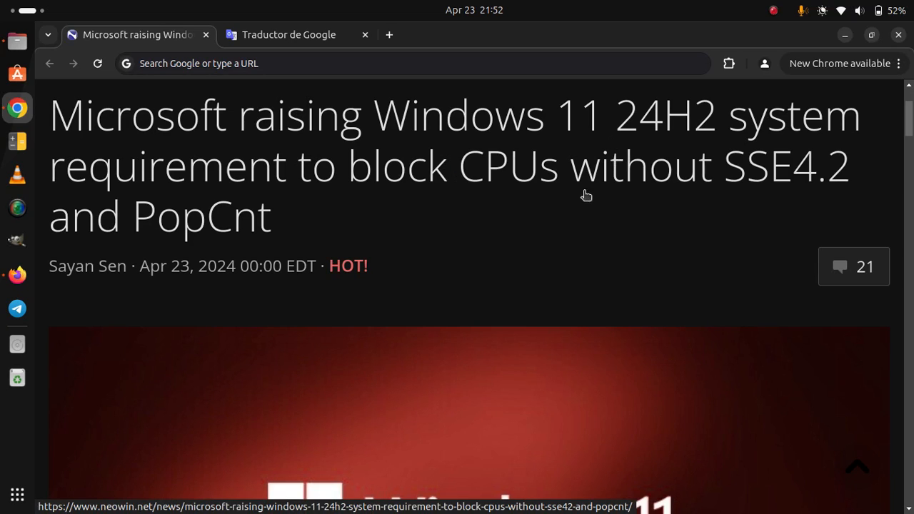
pyautogui.moveTo(595, 210)
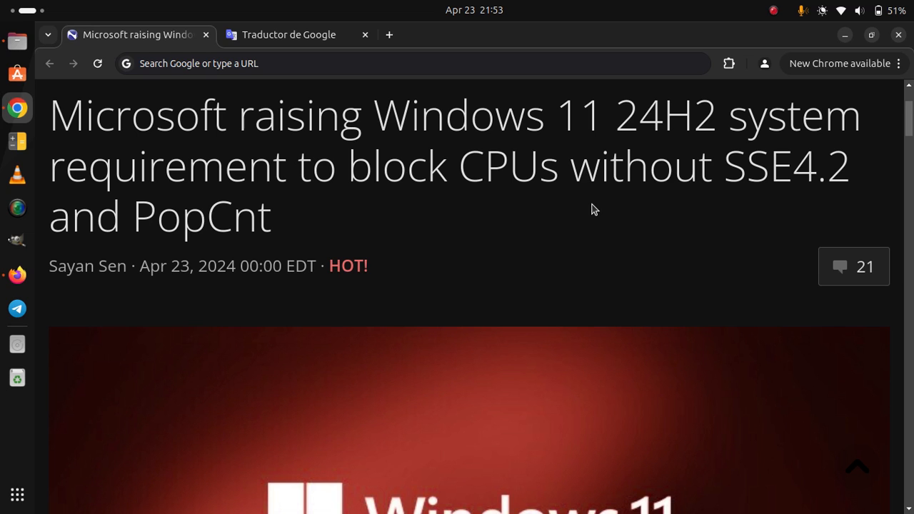
pyautogui.scroll(-3)
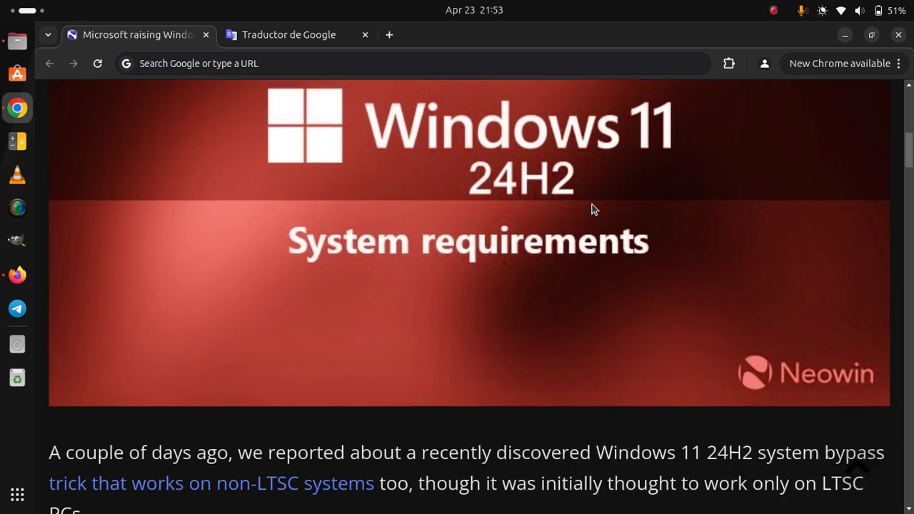
pyautogui.scroll(-3)
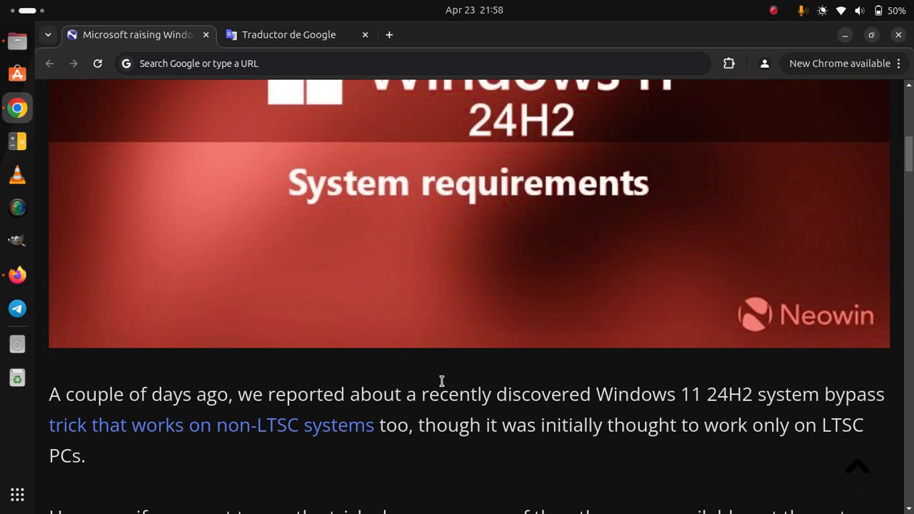
pyautogui.moveTo(349, 465)
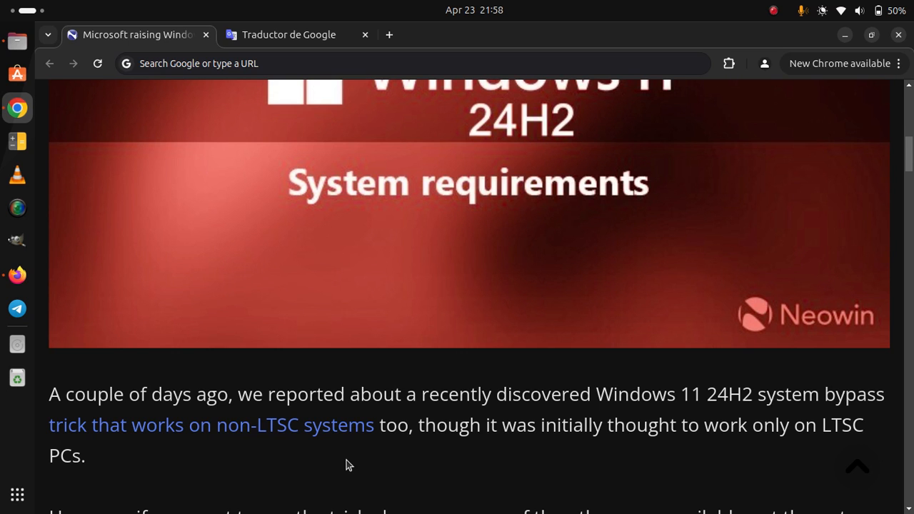
pyautogui.scroll(-3)
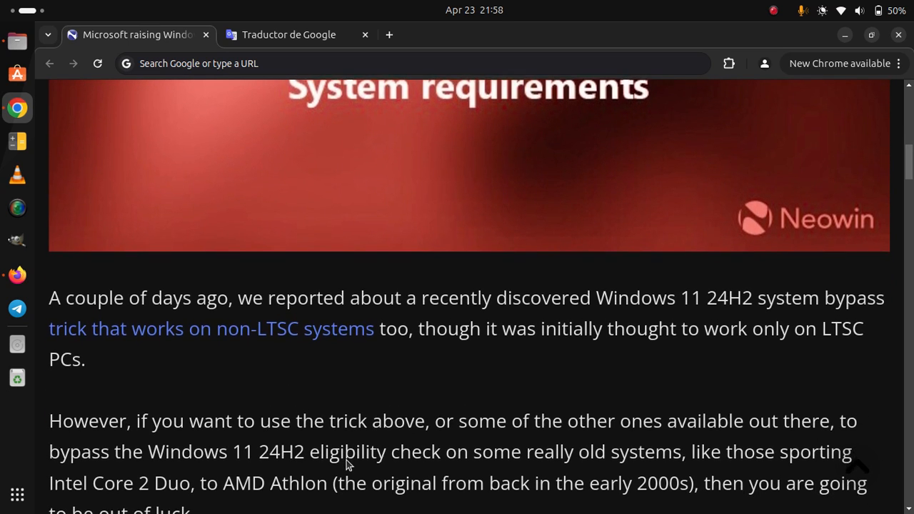
pyautogui.scroll(-3)
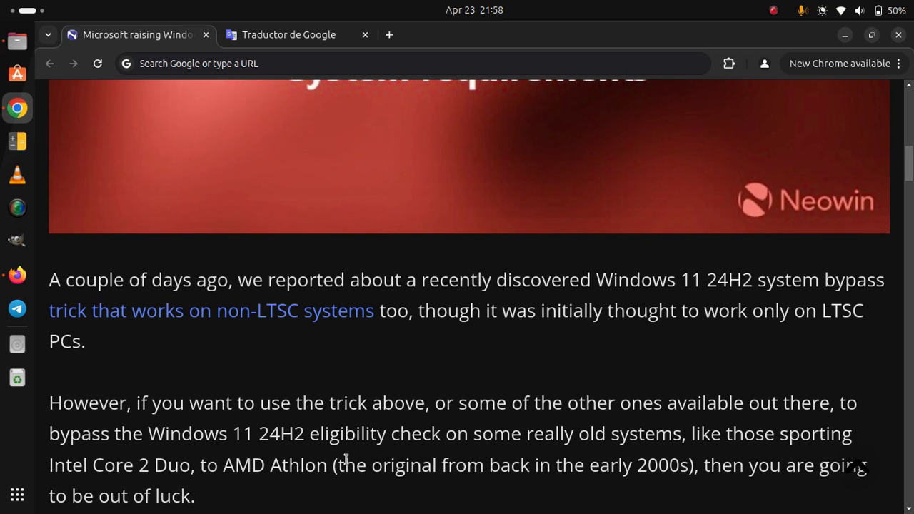
pyautogui.scroll(-3)
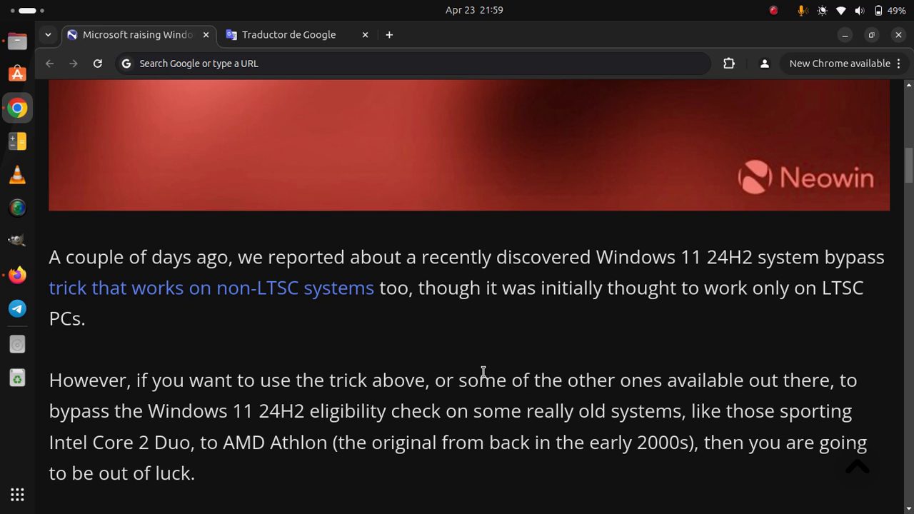
pyautogui.scroll(-3)
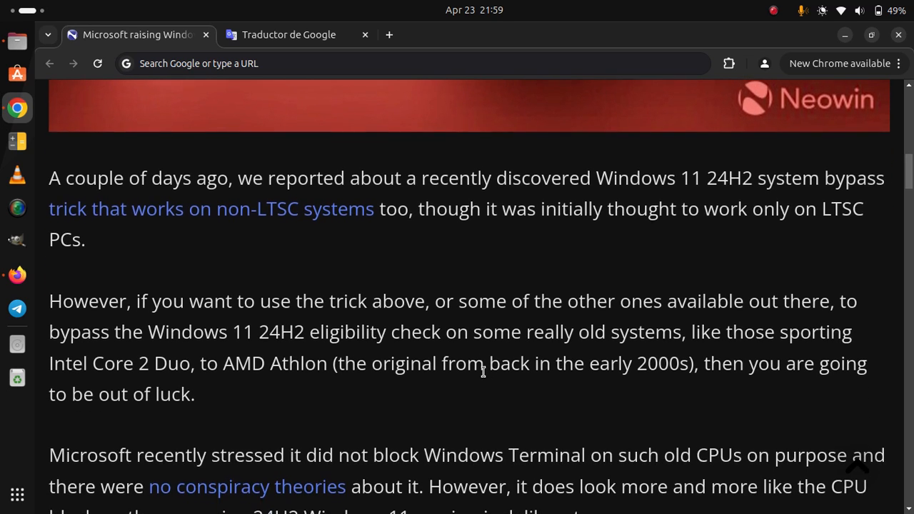
pyautogui.scroll(-3)
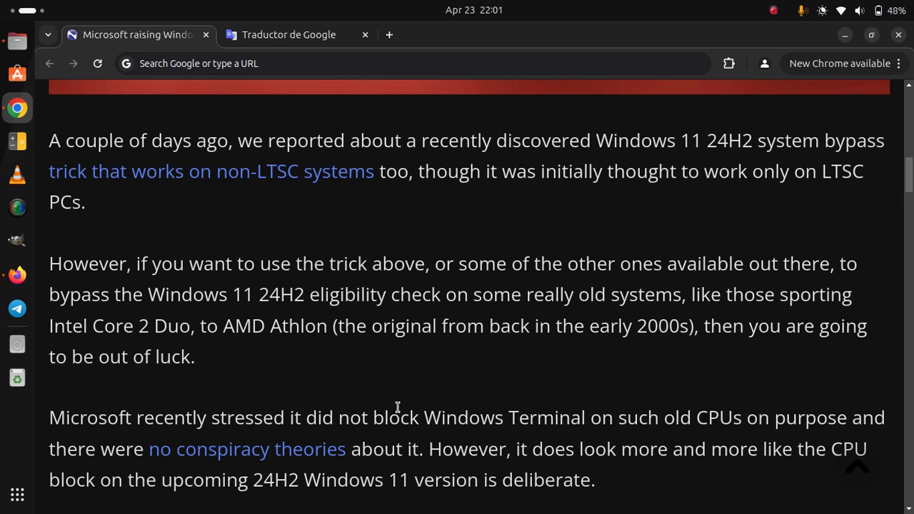
pyautogui.scroll(-3)
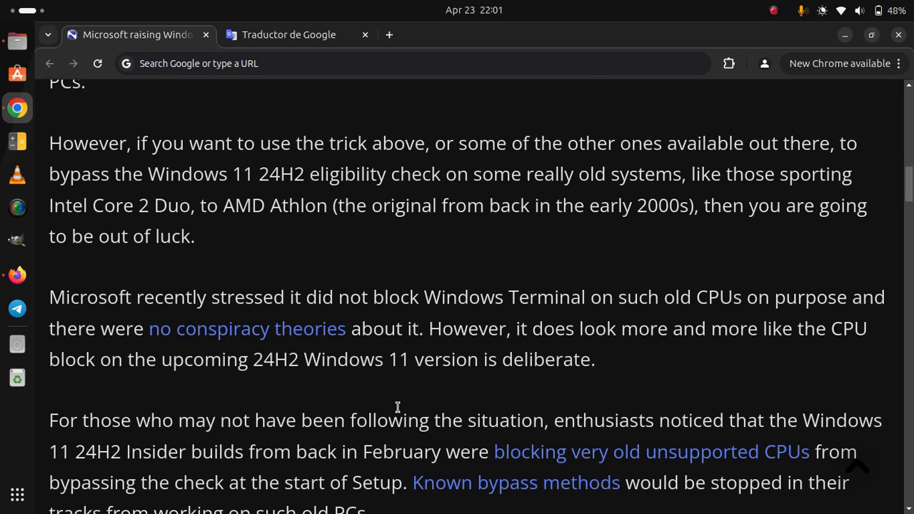
pyautogui.scroll(-3)
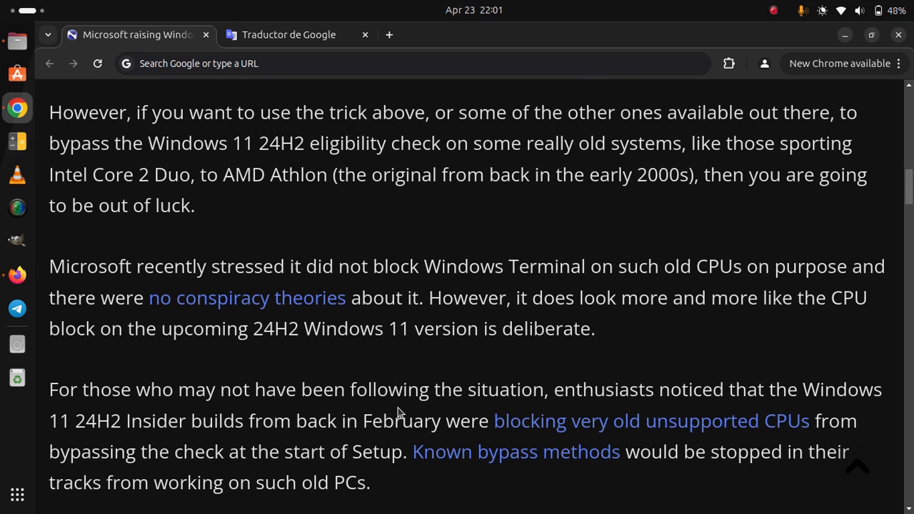
pyautogui.scroll(-3)
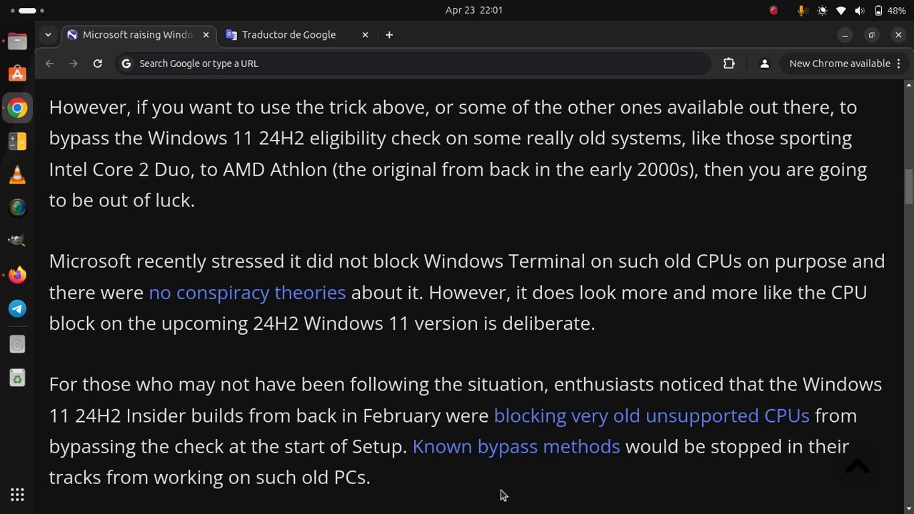
pyautogui.moveTo(663, 238)
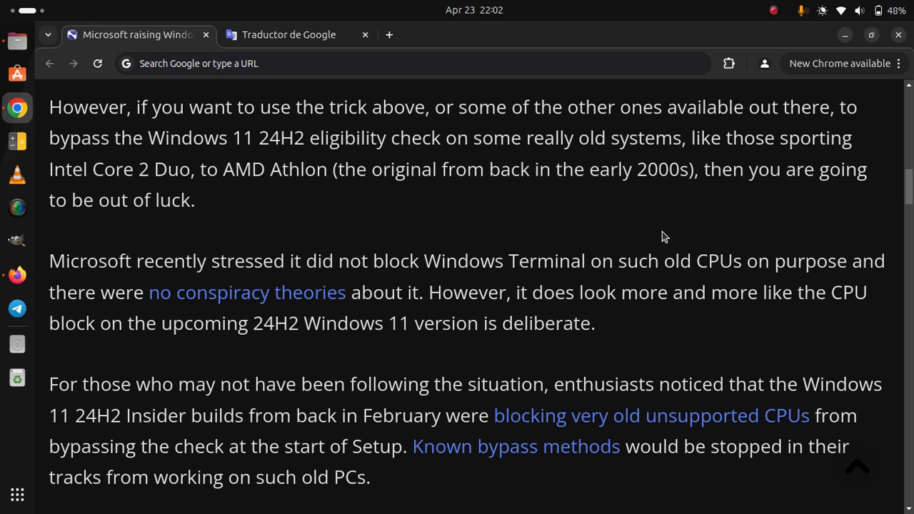
pyautogui.scroll(-3)
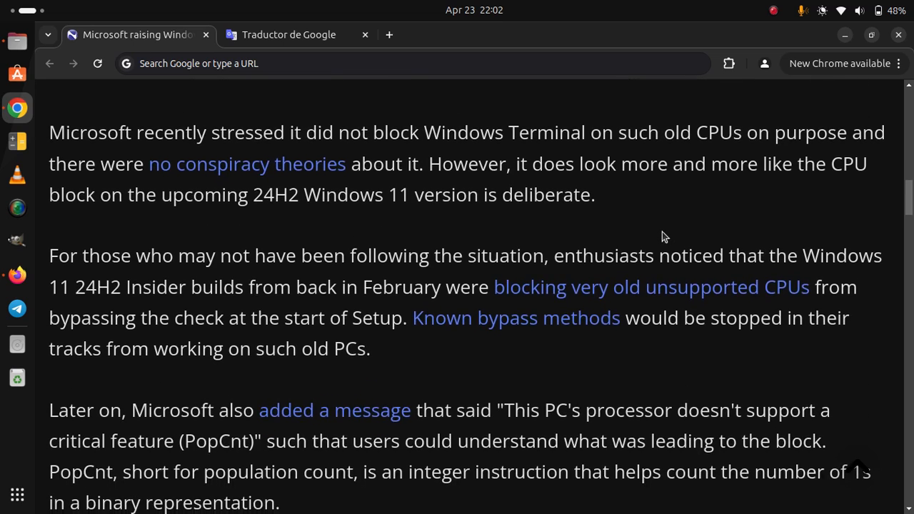
pyautogui.scroll(-3)
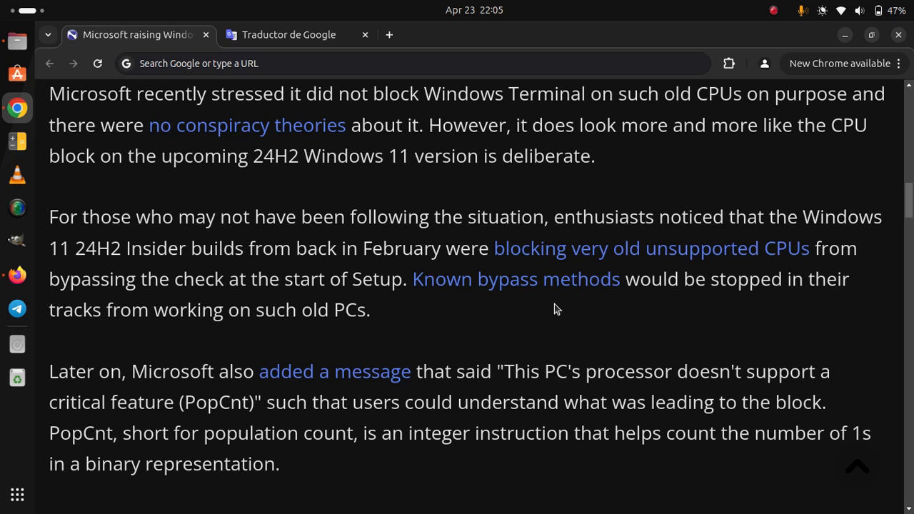
pyautogui.scroll(-3)
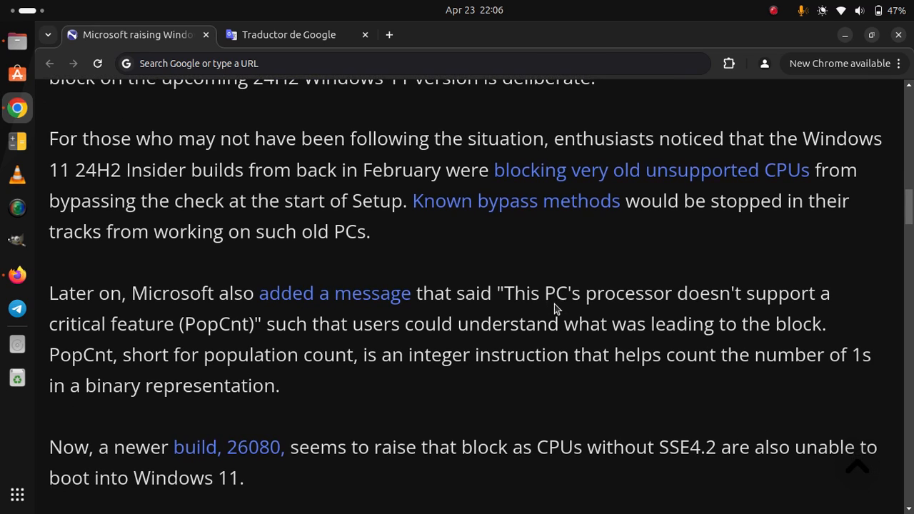
pyautogui.scroll(-3)
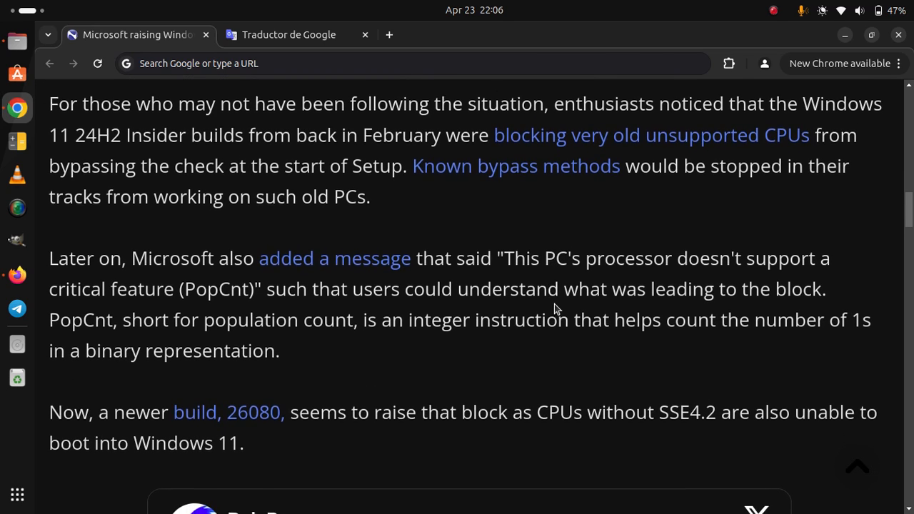
pyautogui.scroll(-3)
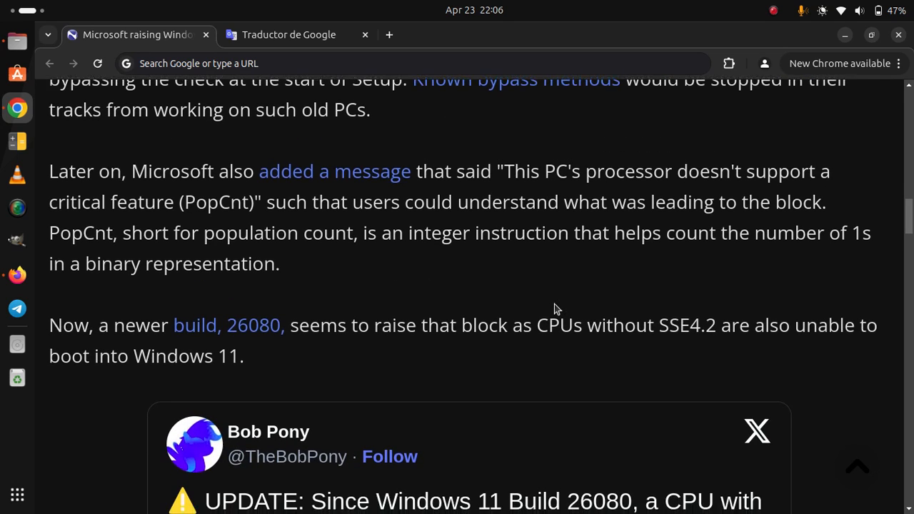
pyautogui.scroll(-3)
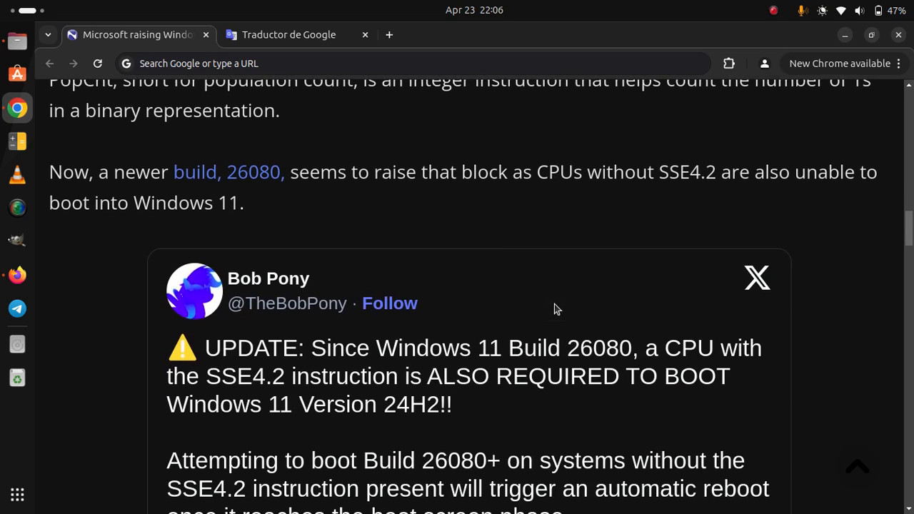
pyautogui.scroll(-3)
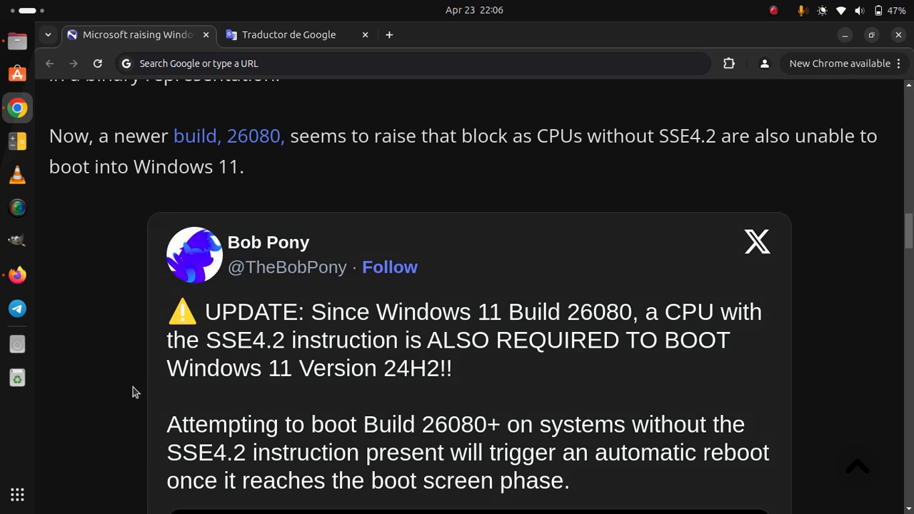
pyautogui.scroll(-3)
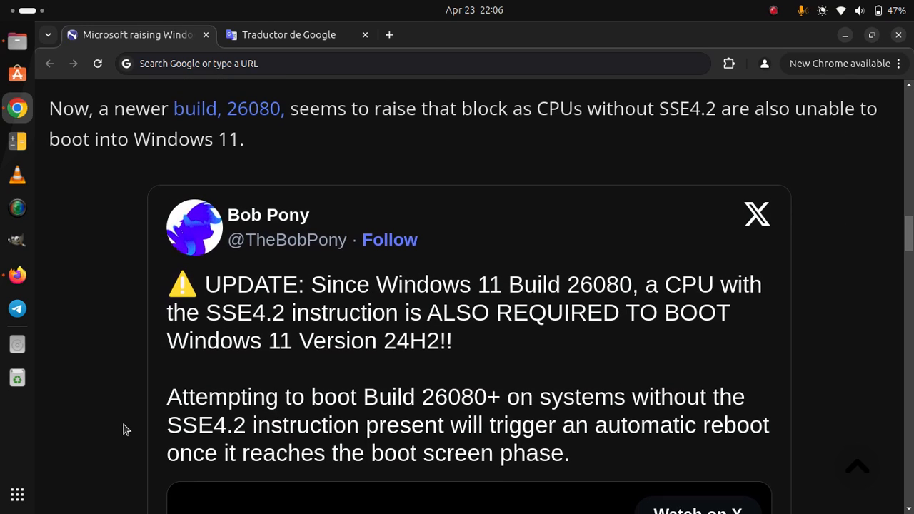
pyautogui.scroll(-3)
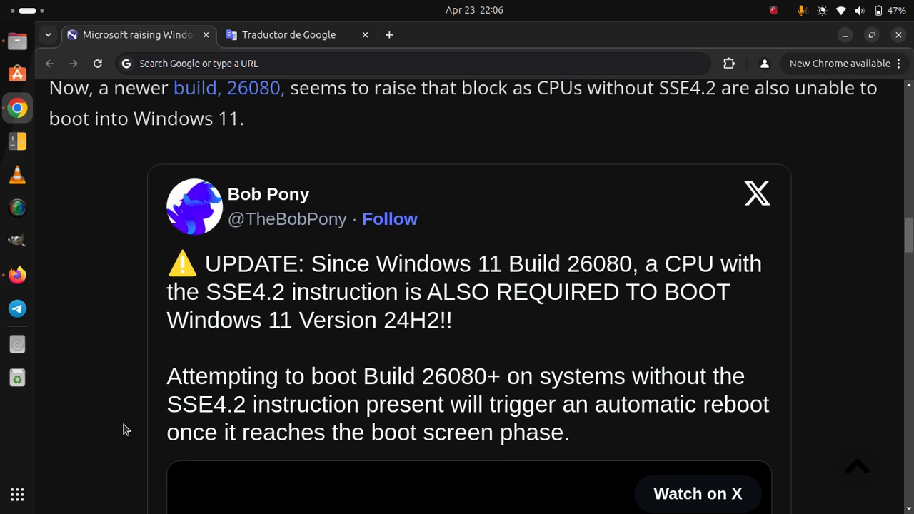
pyautogui.scroll(-3)
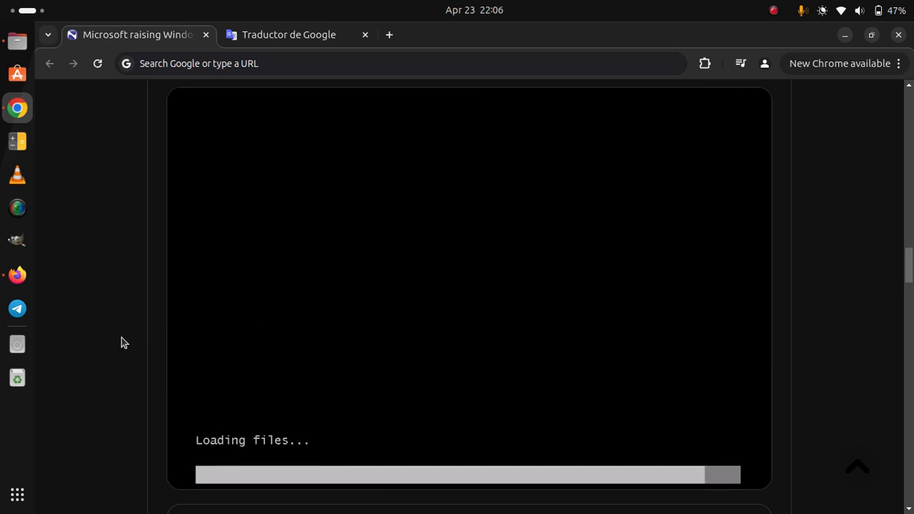
pyautogui.scroll(-3)
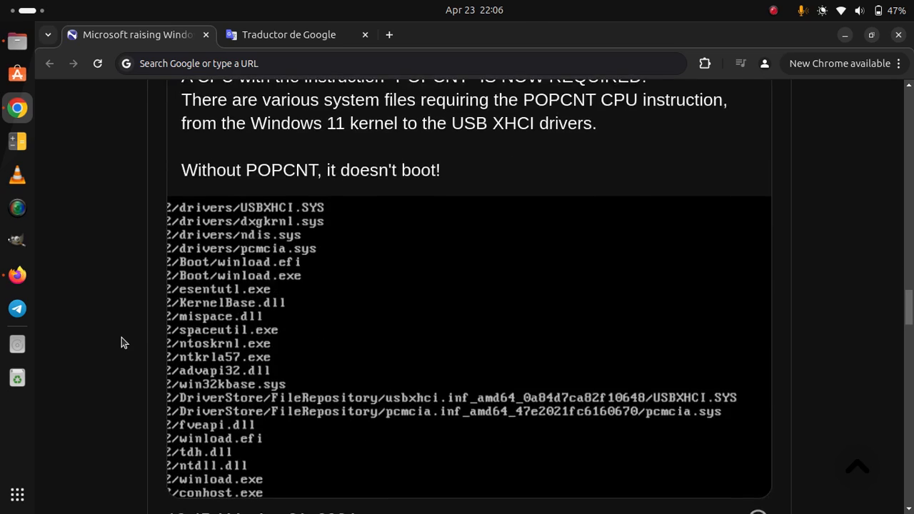
pyautogui.scroll(-3)
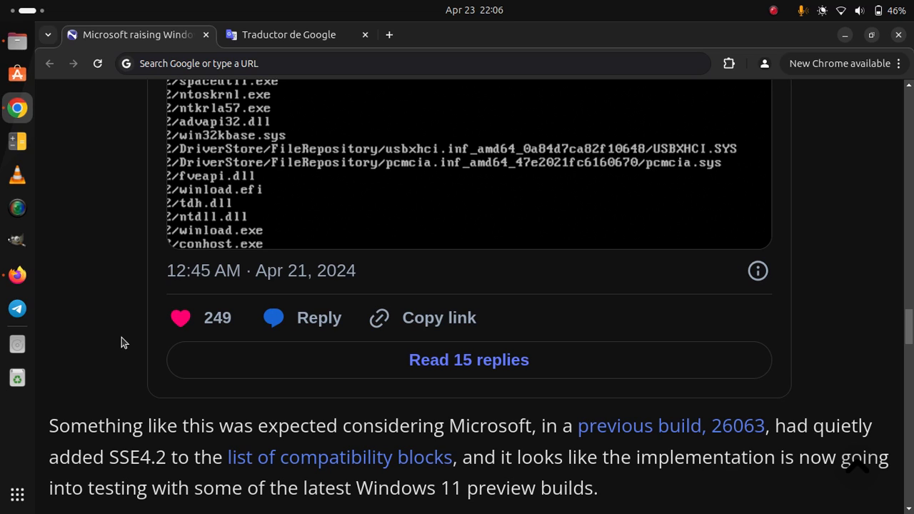
pyautogui.scroll(-3)
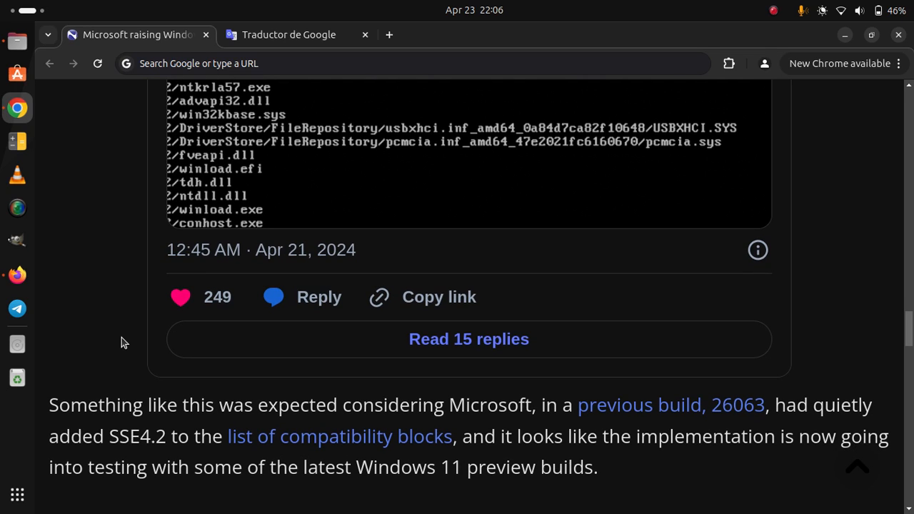